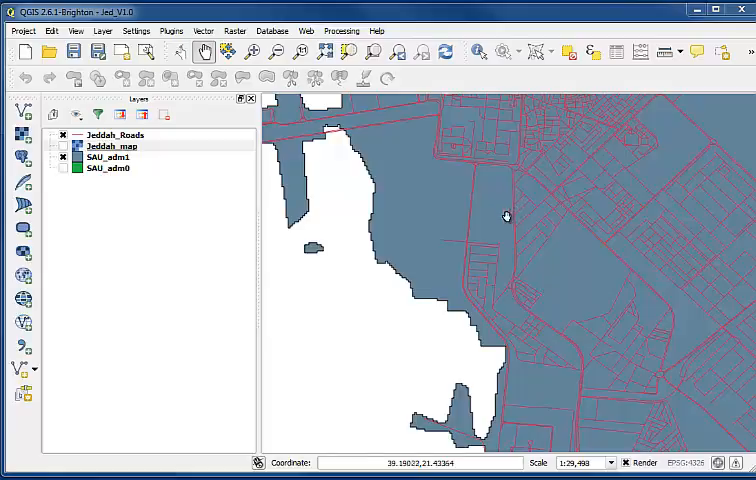
pyautogui.moveTo(482, 228)
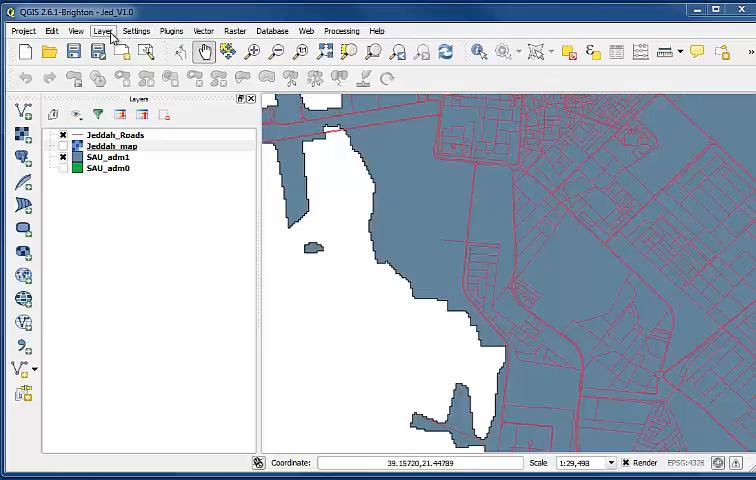
# - Show the Create Layer choices from the Layer menu
pyautogui.click(102, 30)
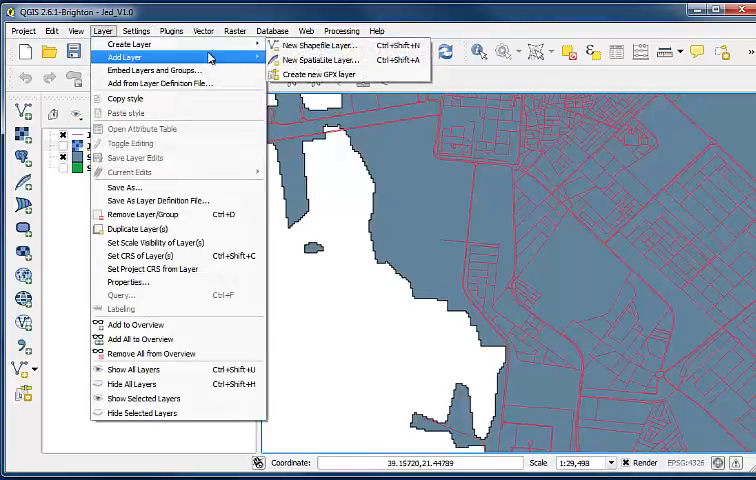
pyautogui.moveTo(130, 44)
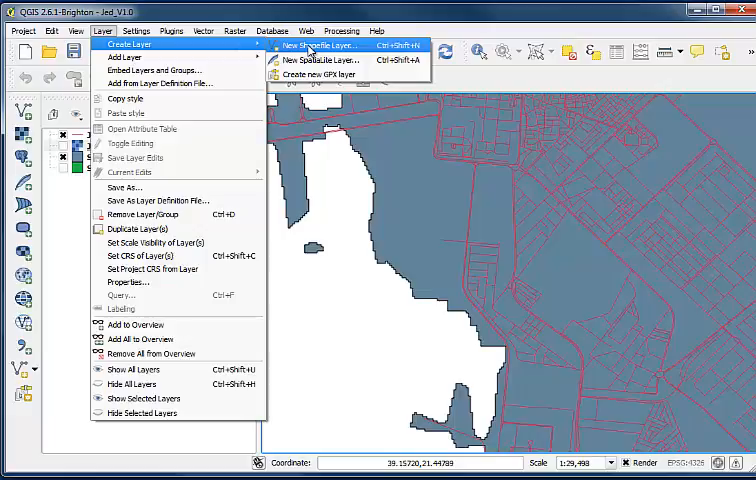
# - Begin a New Shapefile Layer with Polygon geometry and EPSG:4326
pyautogui.click(318, 44)
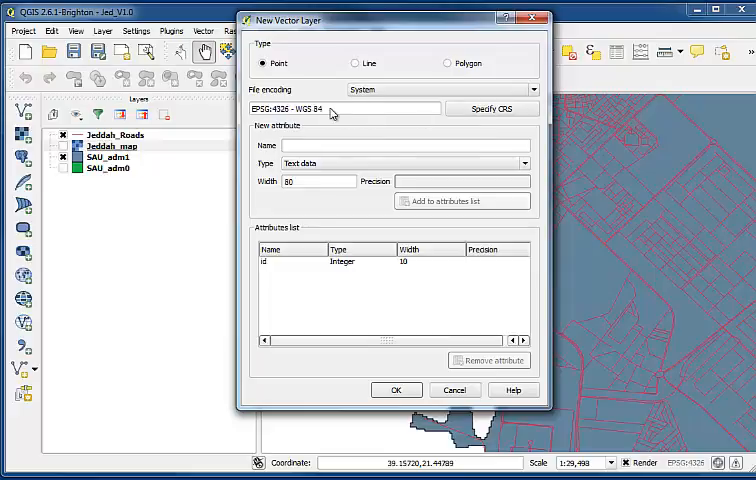
pyautogui.moveTo(352, 116)
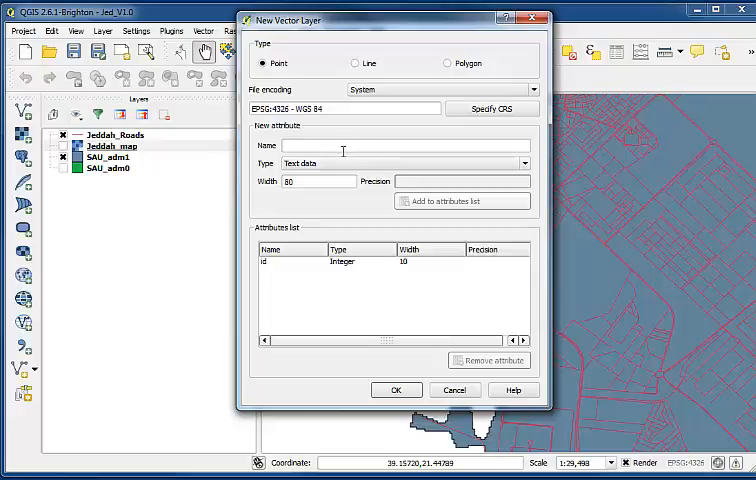
pyautogui.moveTo(448, 64)
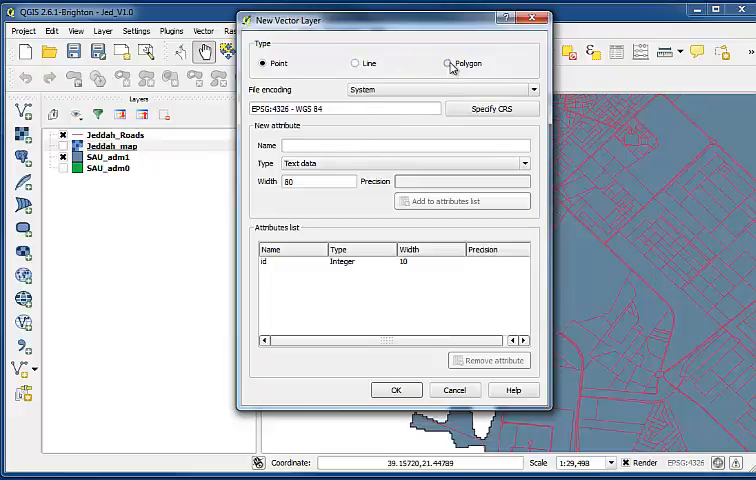
pyautogui.click(448, 64)
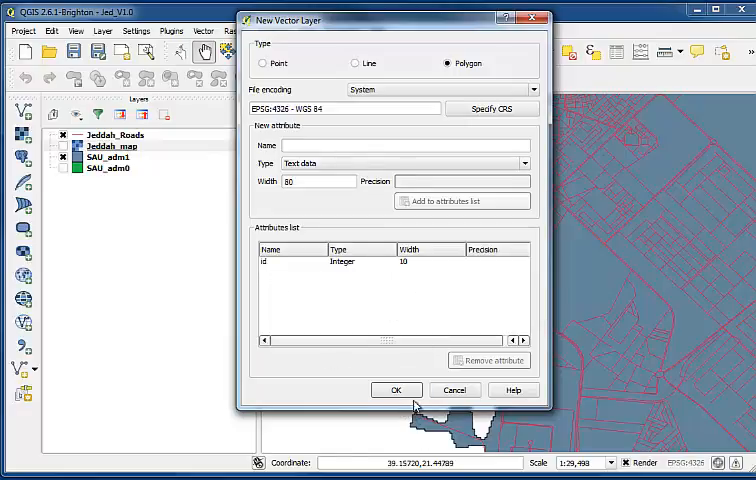
# - Save the polygon shapefile as MMADistricts inside a new NewLayer1 folder
pyautogui.click(396, 390)
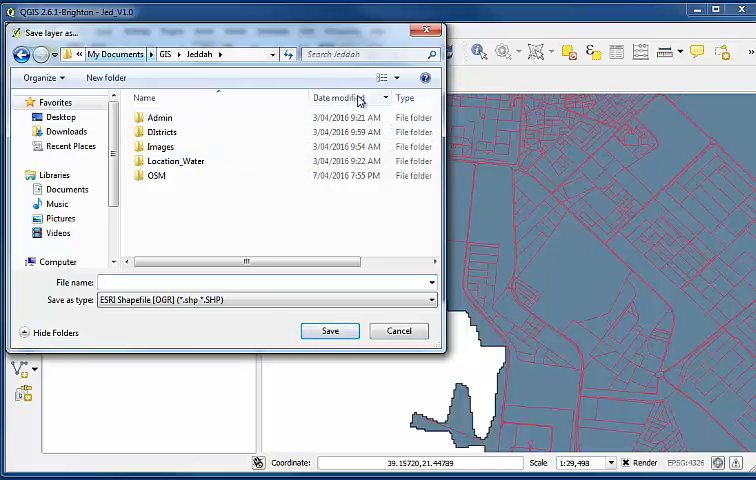
pyautogui.click(104, 76)
pyautogui.write('New')
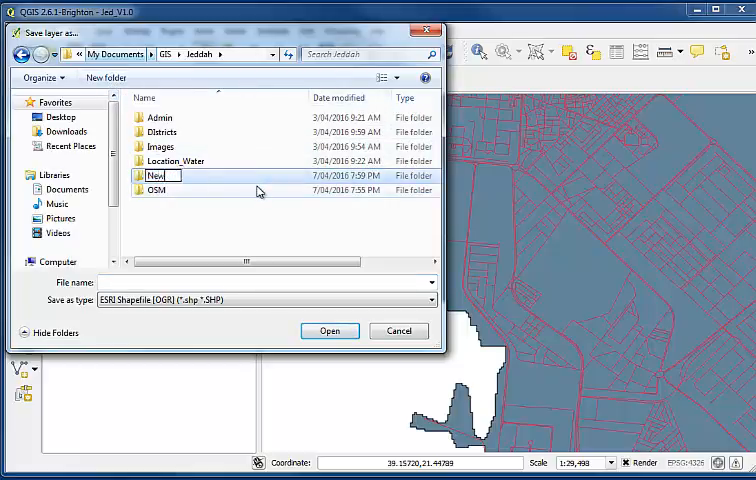
pyautogui.write('Layer1')
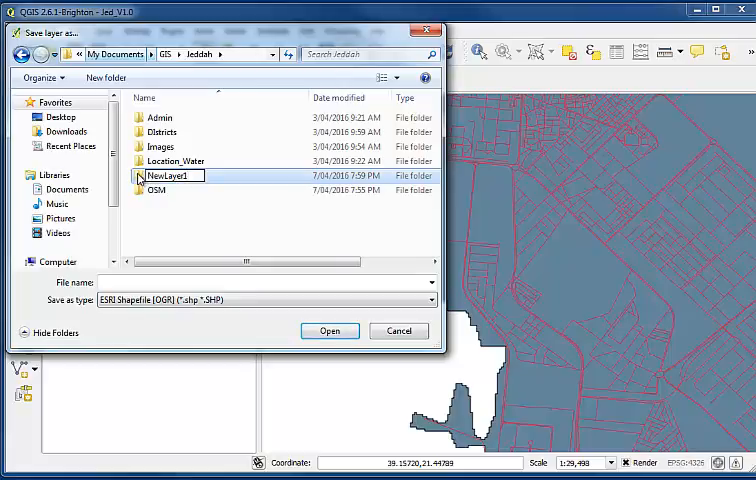
pyautogui.doubleClick(172, 176)
pyautogui.write('HlthDistricts')
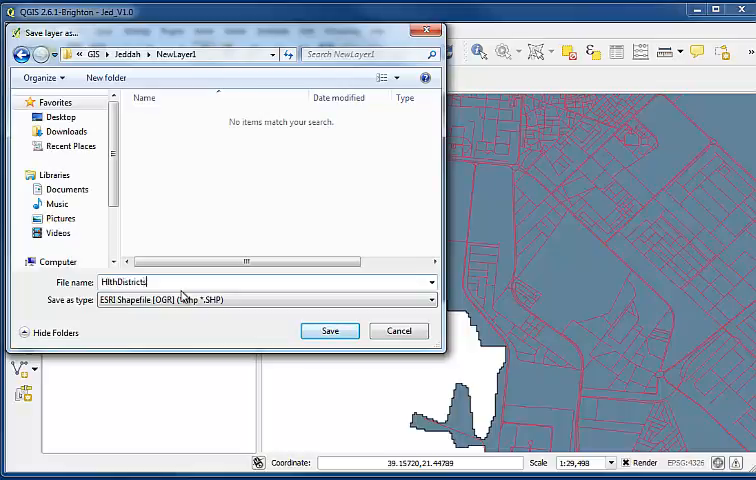
pyautogui.click(330, 330)
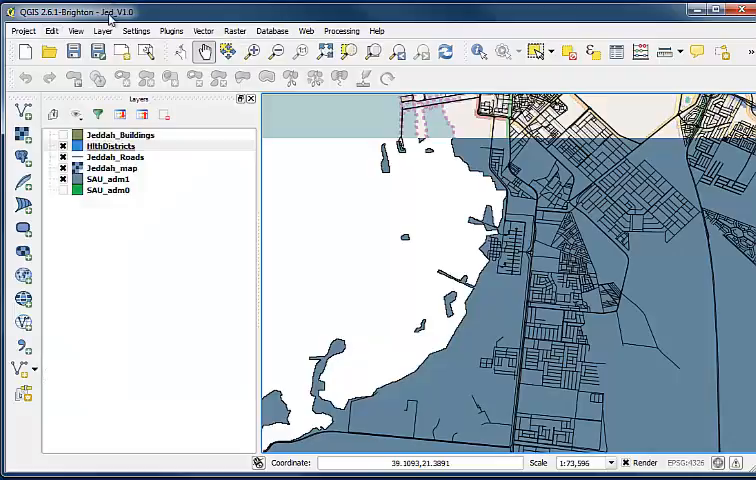
# - Bring up the context options for the newly listed MMADistricts layer
pyautogui.rightClick(108, 146)
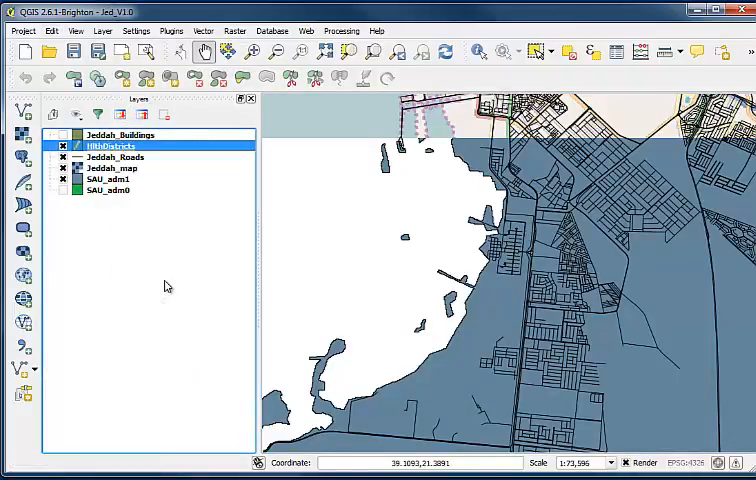
# - Toggle editing on MMADistricts to digitize the first district along the roads
pyautogui.click(48, 30)
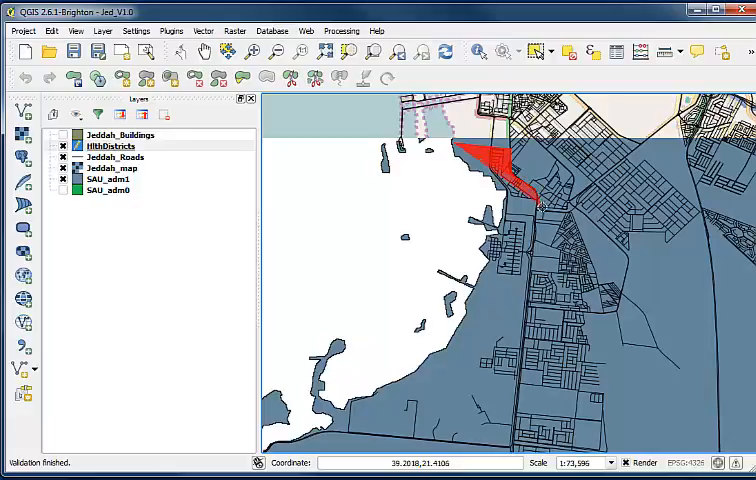
pyautogui.moveTo(536, 196)
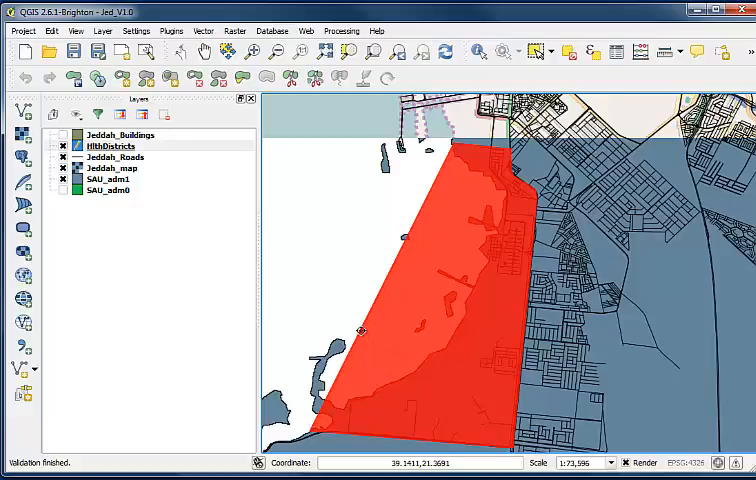
# - Close the first district polygon and accept its attributes with id 1
pyautogui.click(360, 330)
pyautogui.write('1')
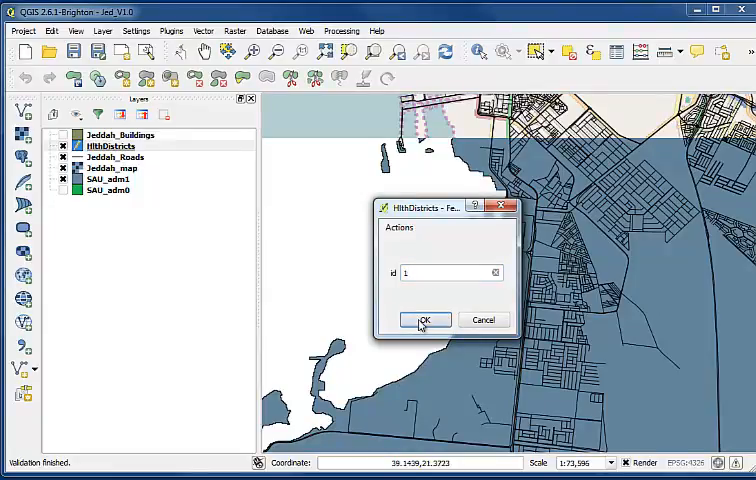
pyautogui.click(424, 320)
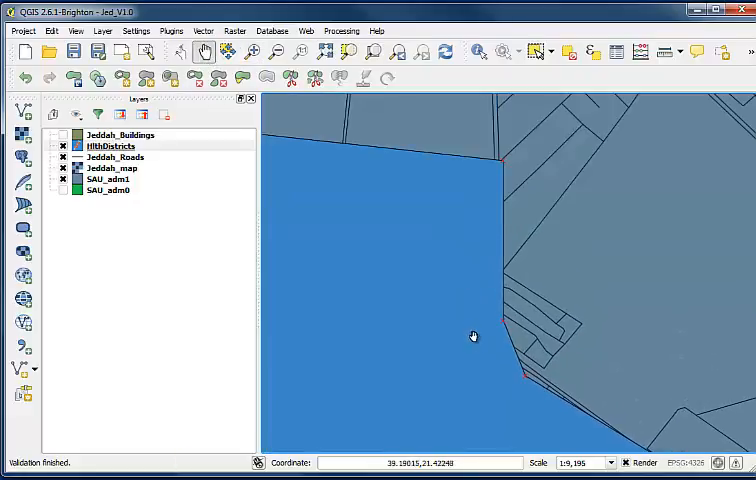
# - Set the district layer's transparency to about 62 in its Style properties
pyautogui.moveTo(472, 336); pyautogui.dragTo(436, 292)
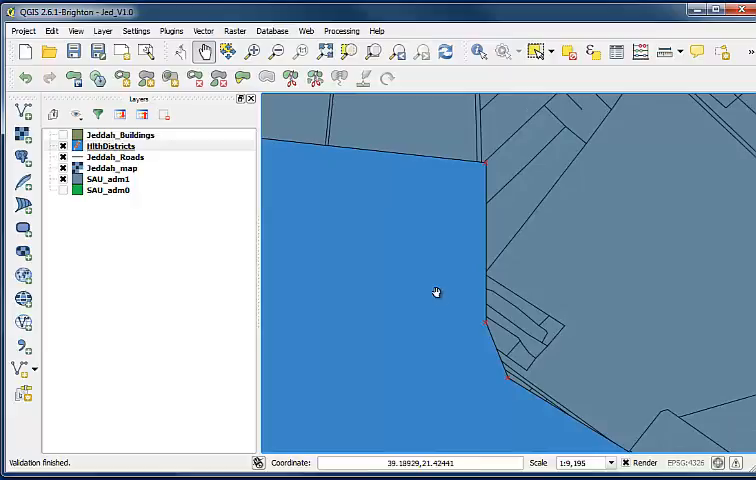
pyautogui.rightClick(112, 144)
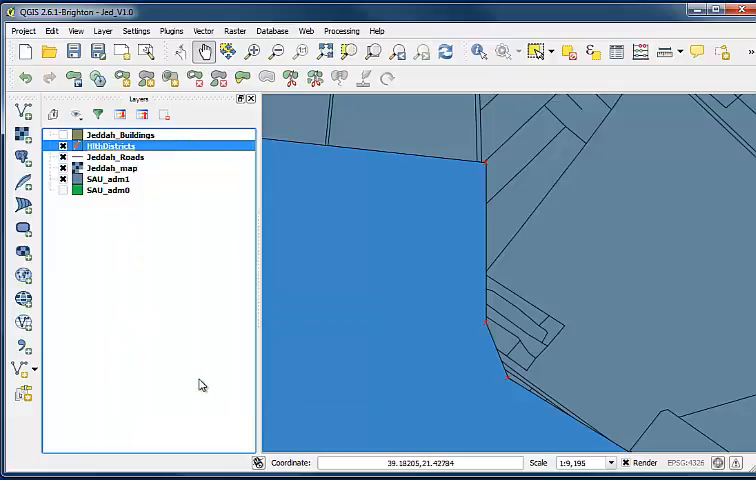
pyautogui.doubleClick(112, 144)
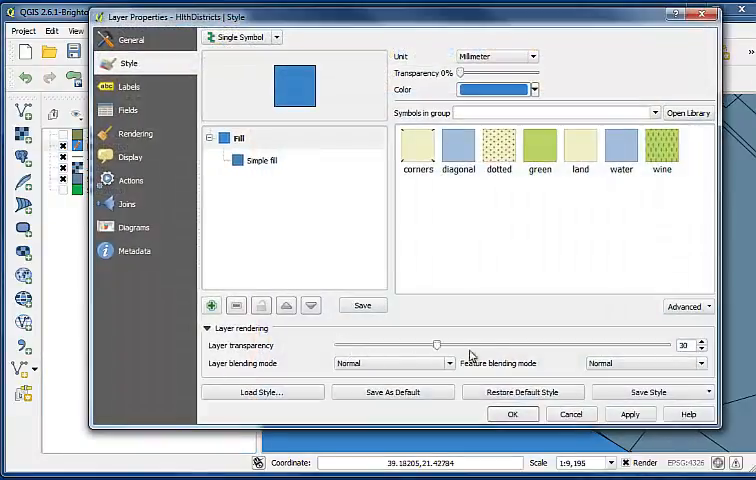
pyautogui.moveTo(436, 344); pyautogui.dragTo(510, 344)
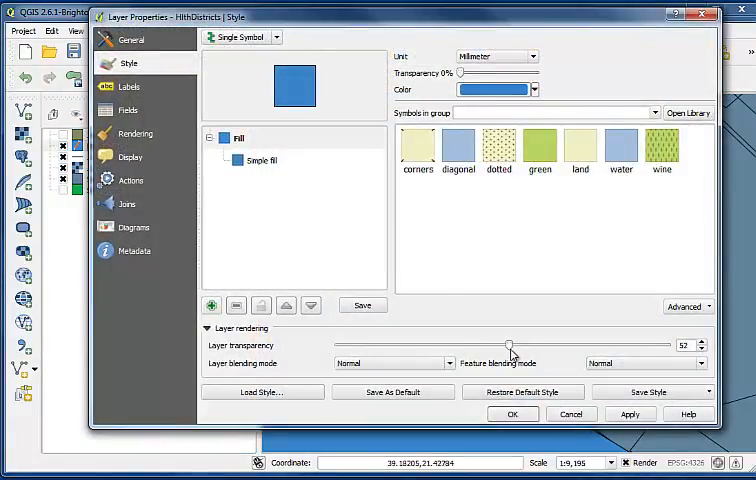
pyautogui.click(512, 414)
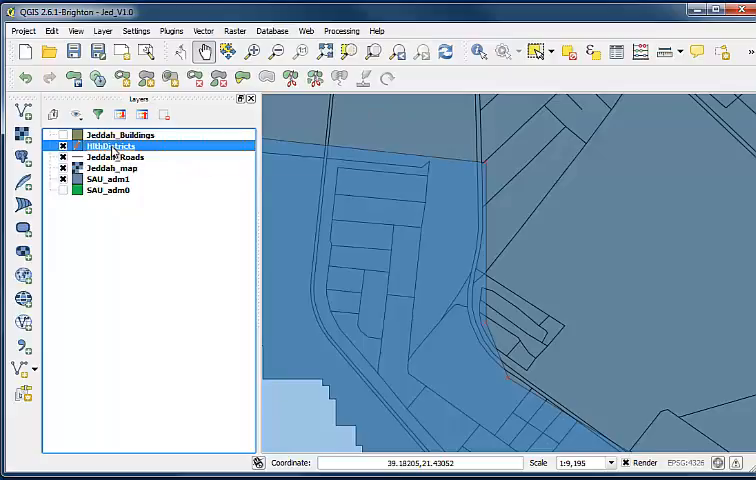
pyautogui.moveTo(116, 146)
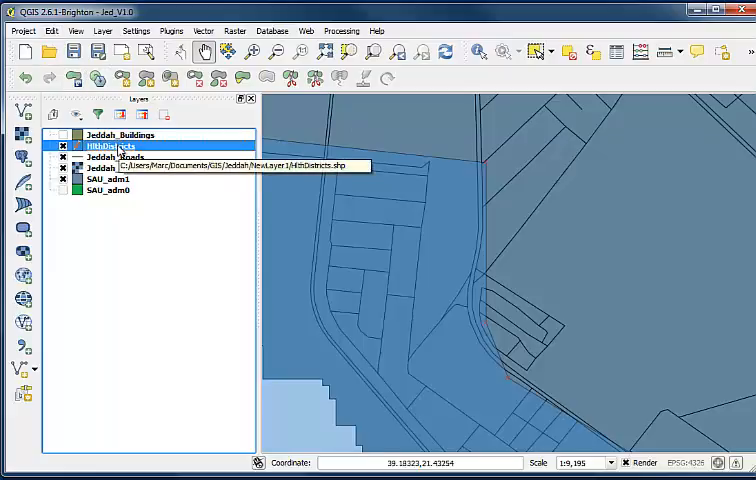
# - Turn editing back on to digitize a second adjacent district polygon with snapping
pyautogui.rightClick(100, 144)
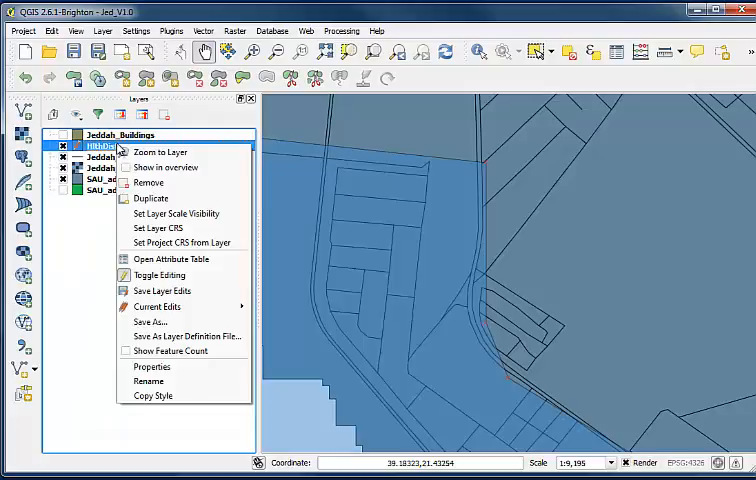
pyautogui.click(36, 30)
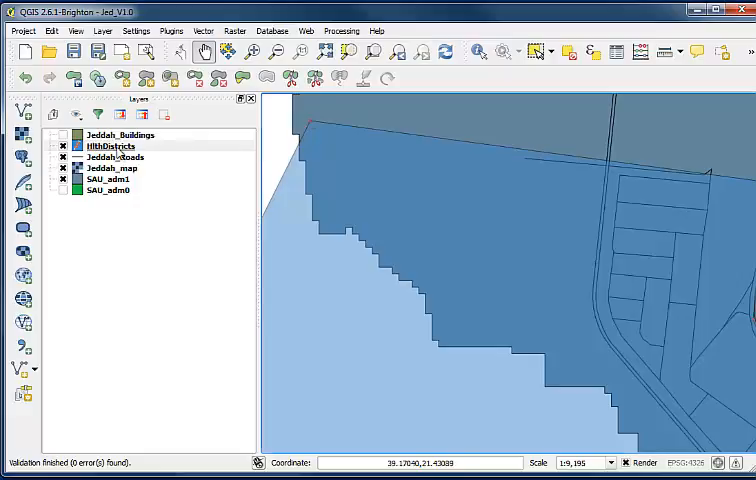
# - Pick an Edit menu tool to refine the district boundary along the roads
pyautogui.click(50, 30)
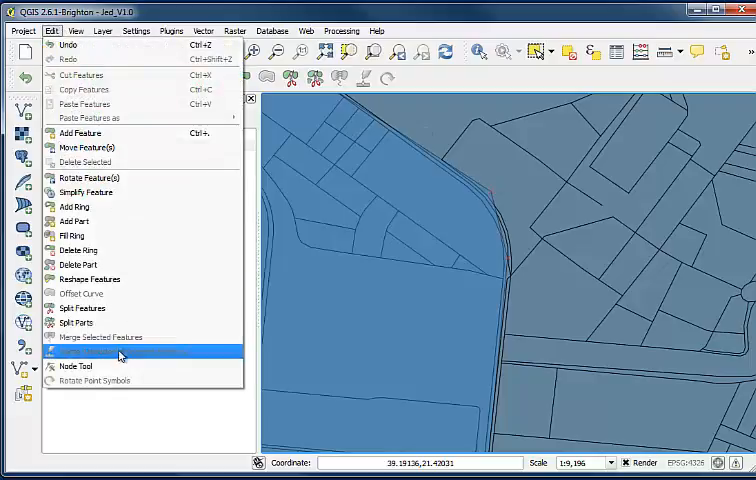
pyautogui.click(118, 354)
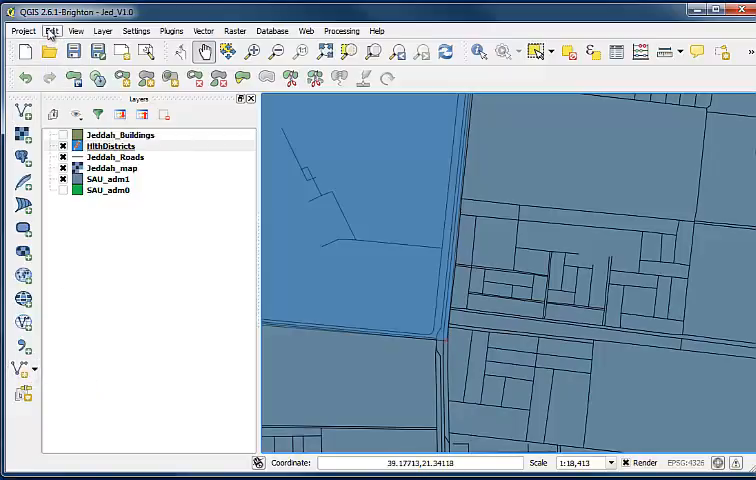
# - Activate the Node Tool to move individual district vertices along the coastline
pyautogui.click(52, 30)
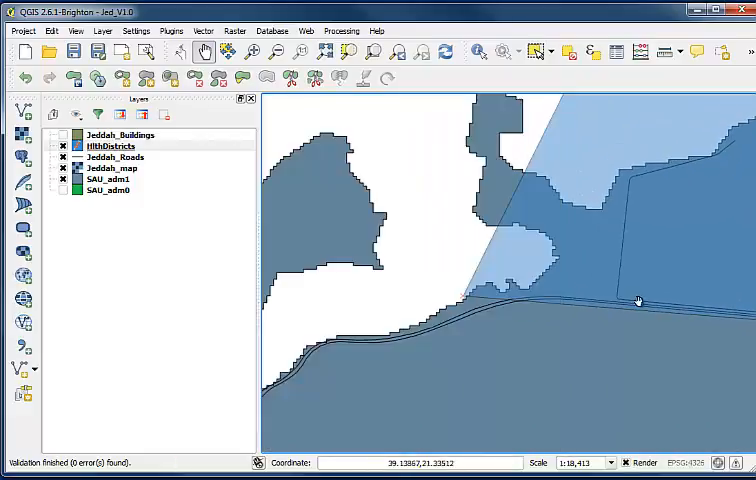
pyautogui.moveTo(434, 292)
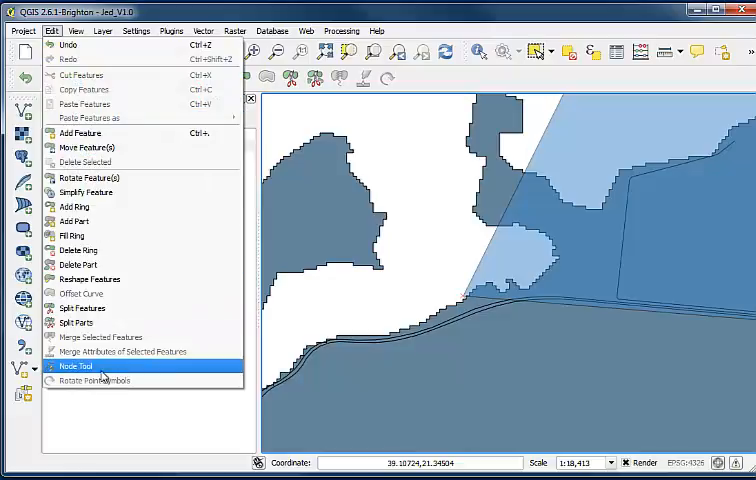
pyautogui.click(72, 366)
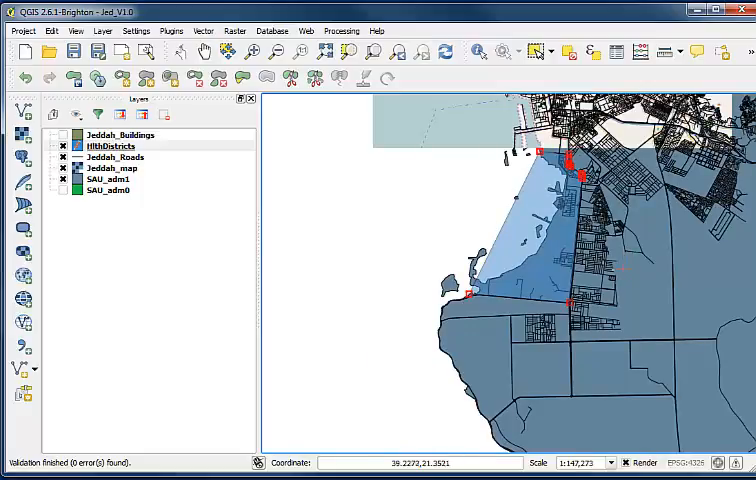
pyautogui.moveTo(596, 248)
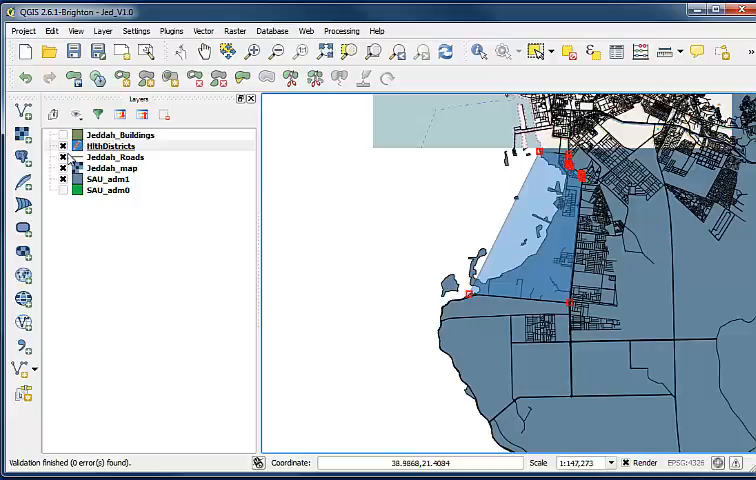
# - Finish the eastern district polygon and confirm its id as 2
pyautogui.click(50, 30)
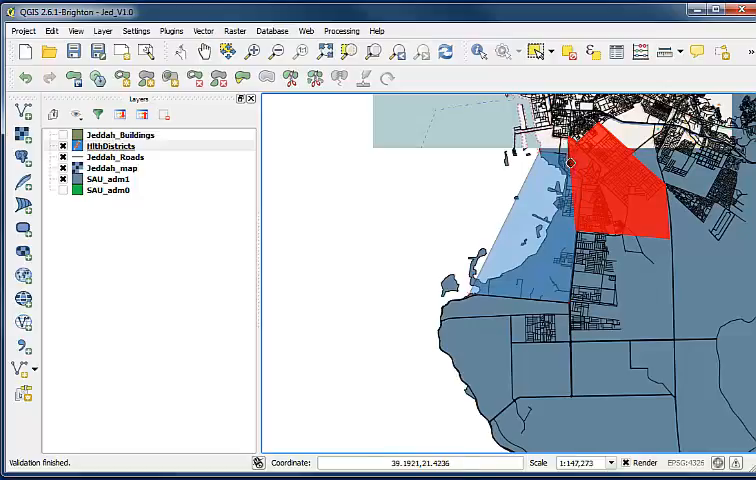
pyautogui.moveTo(588, 168)
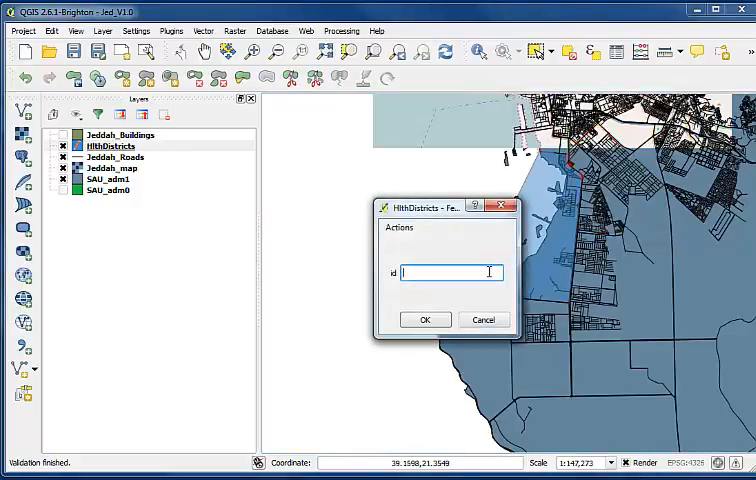
pyautogui.write('2')
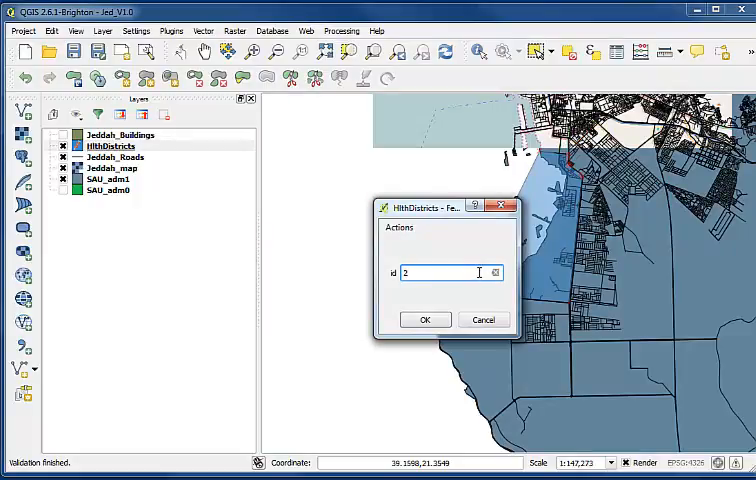
pyautogui.click(424, 320)
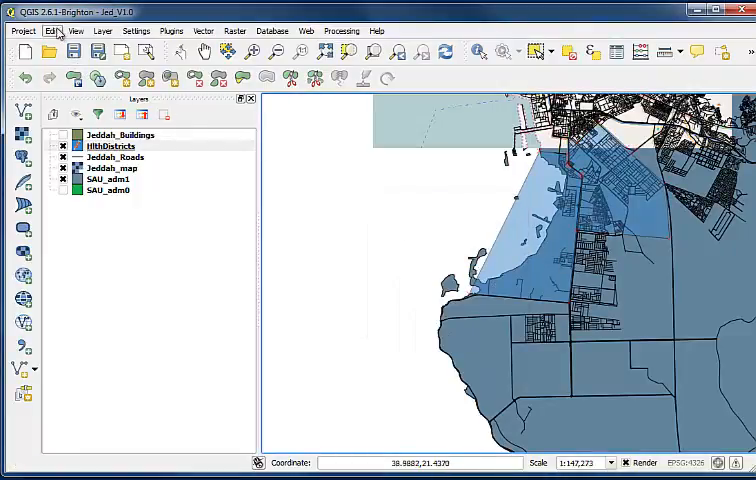
# - Switch to the Node Tool to edit the district polygon's vertices
pyautogui.click(52, 30)
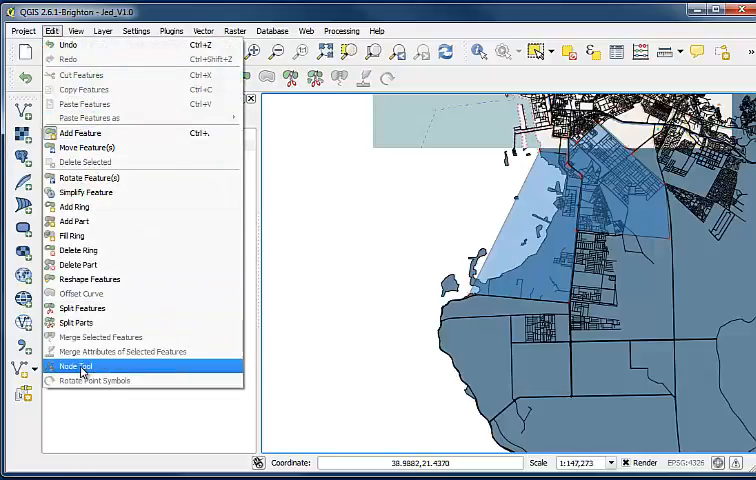
pyautogui.click(80, 368)
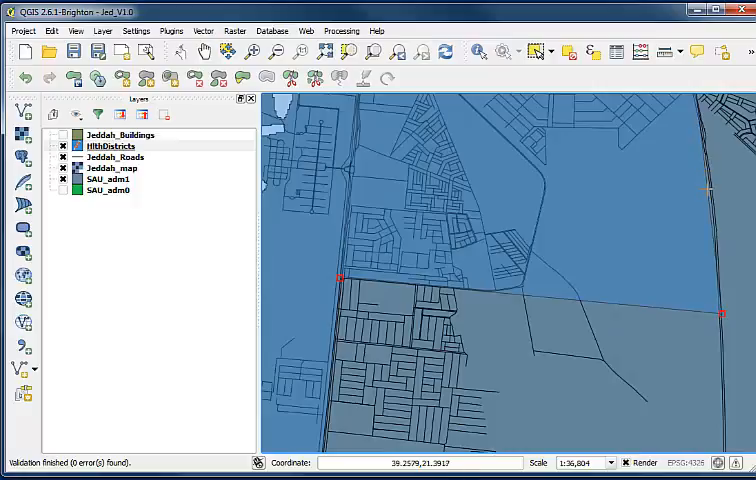
pyautogui.moveTo(708, 188)
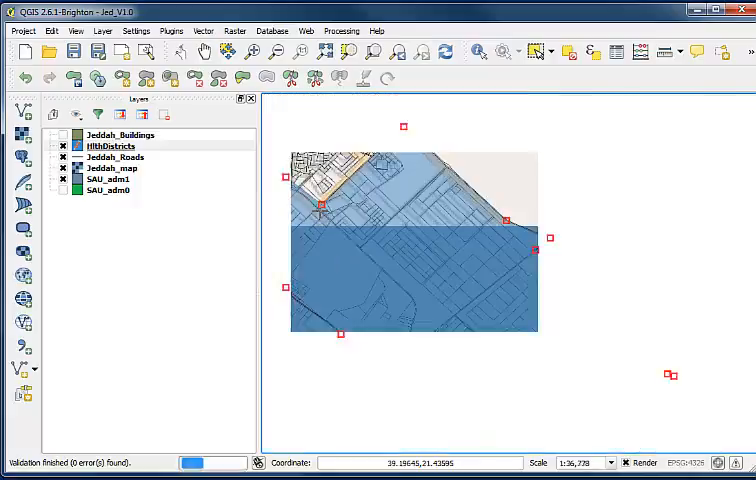
# - Drag a district vertex onto the Jeddah road edge
pyautogui.click(322, 208)
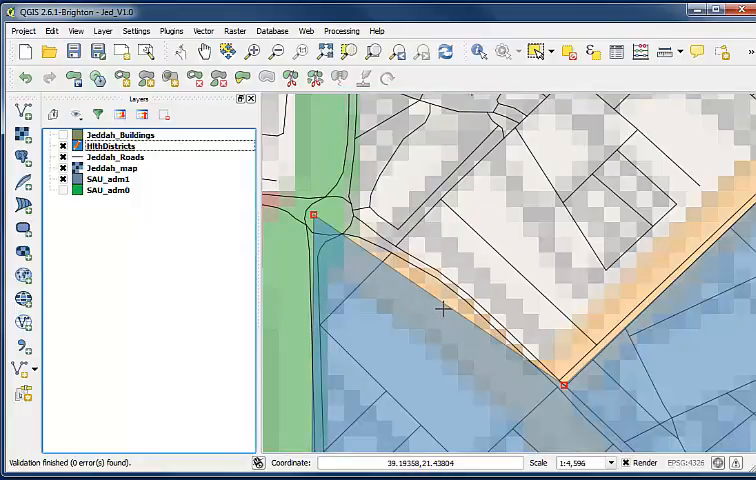
pyautogui.moveTo(438, 302)
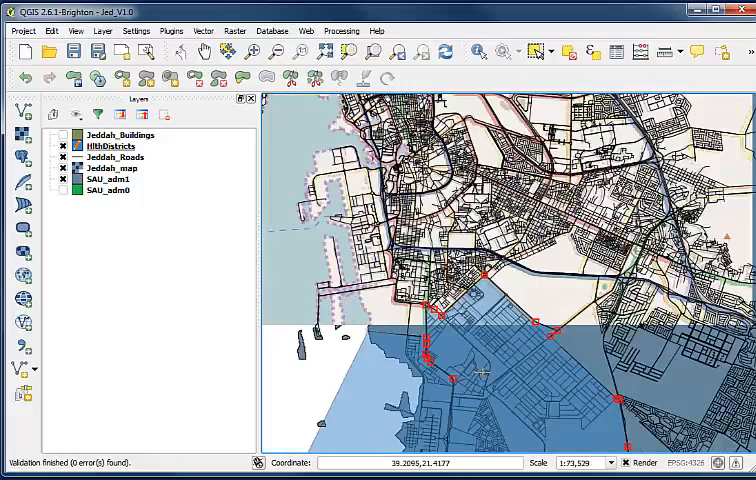
# - Zoom out to view the two adjacent district polygons together
pyautogui.scroll(-3)
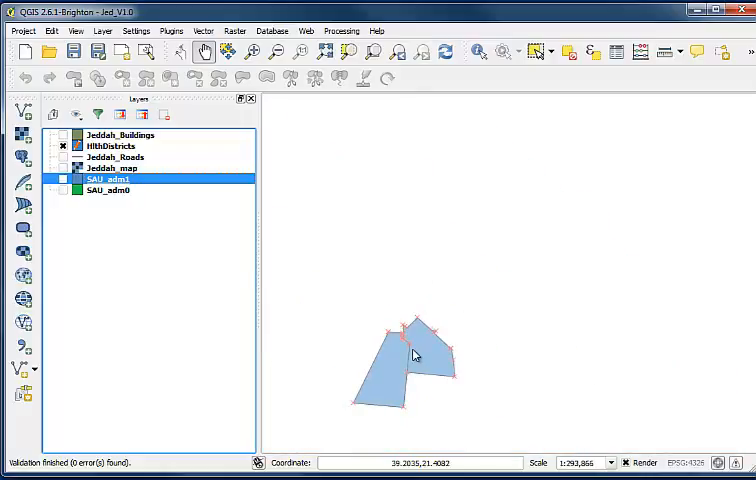
# - Toggle editing off for the health districts layer and save the edits
pyautogui.click(110, 146)
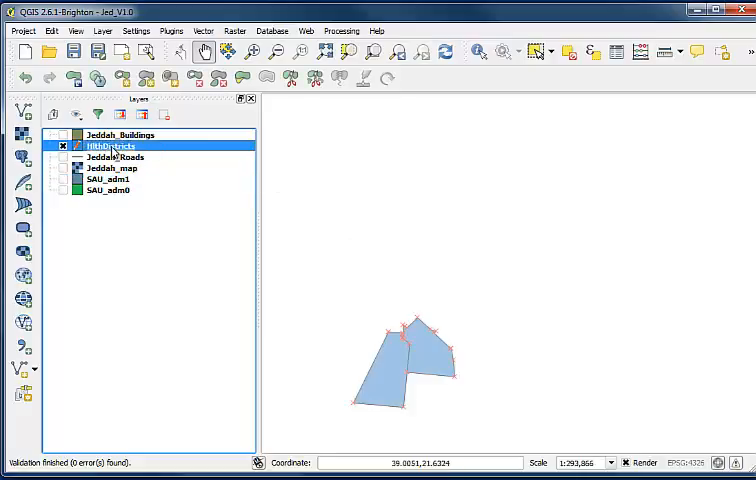
pyautogui.rightClick(108, 144)
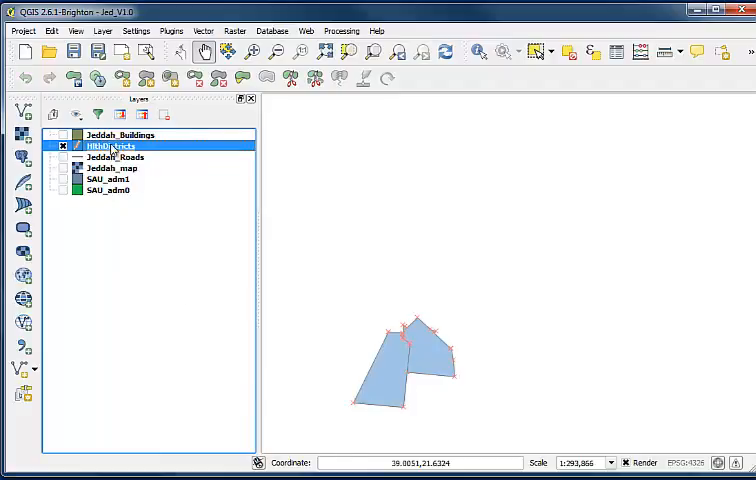
pyautogui.rightClick(110, 146)
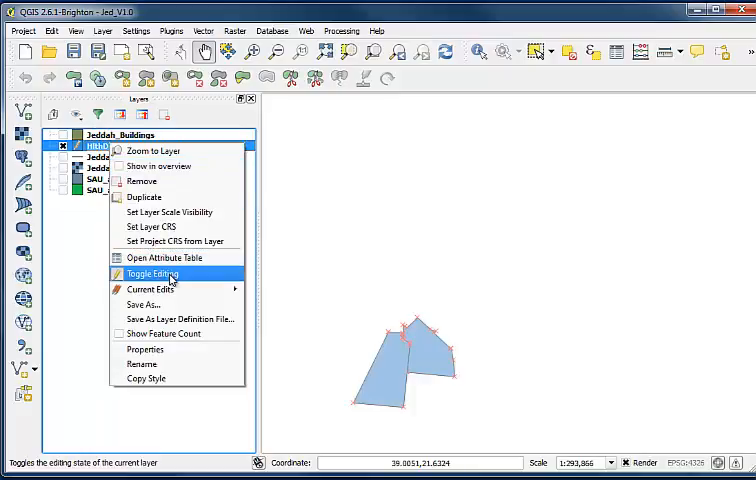
pyautogui.click(152, 272)
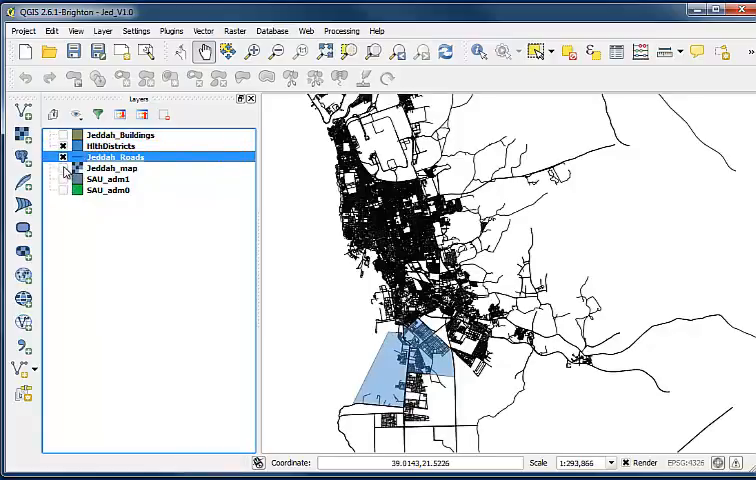
# - Make the SAU_adm0 country boundary layer visible beneath roads and districts
pyautogui.click(112, 168)
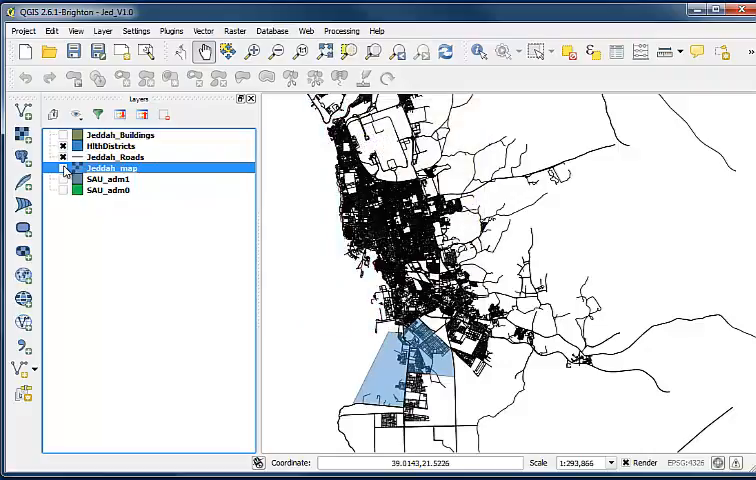
pyautogui.click(108, 190)
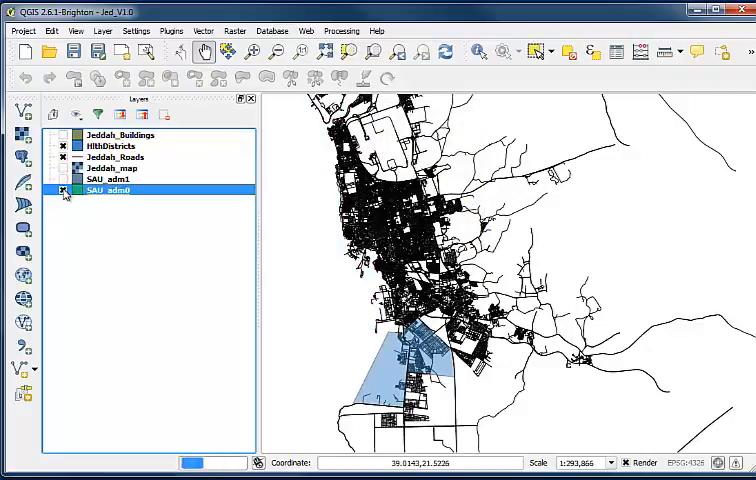
pyautogui.click(64, 190)
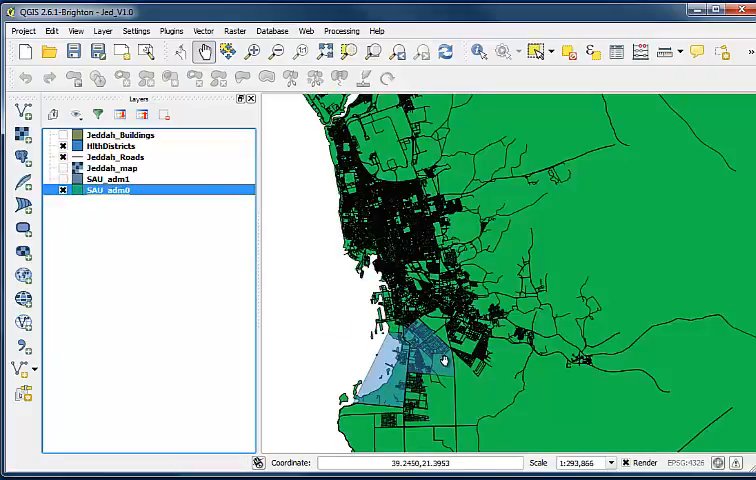